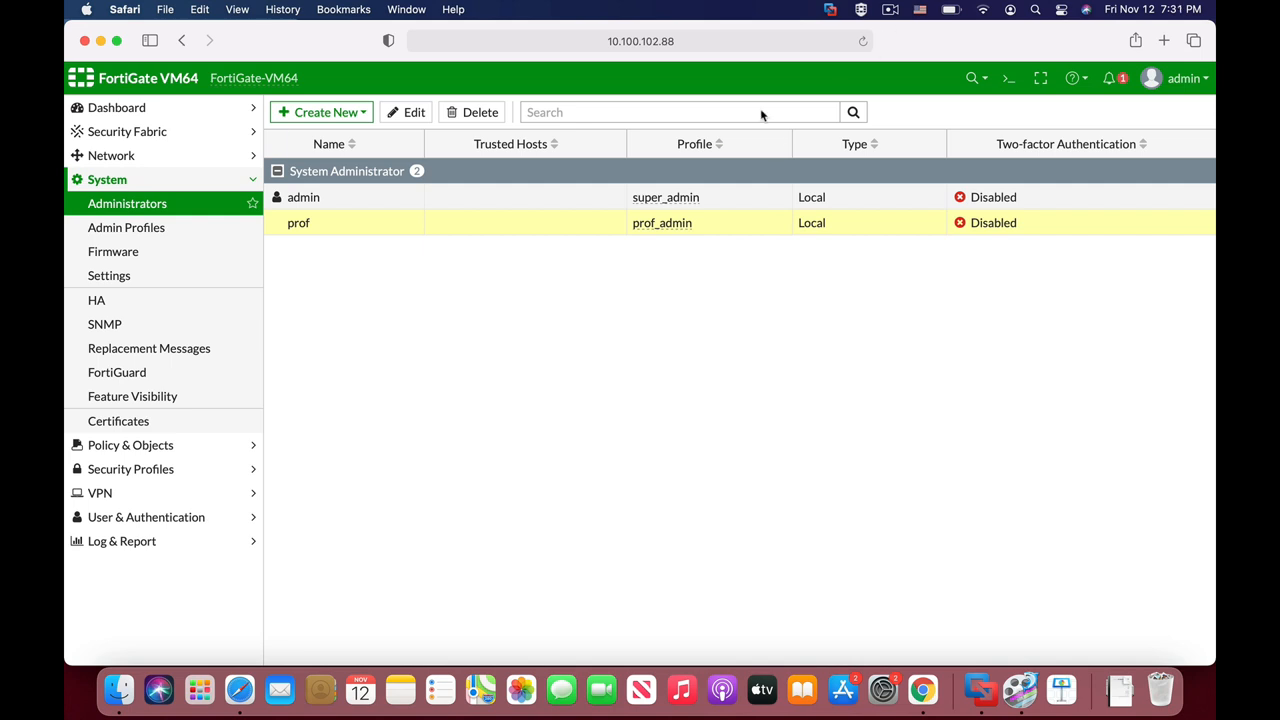
mouse_move(767, 207)
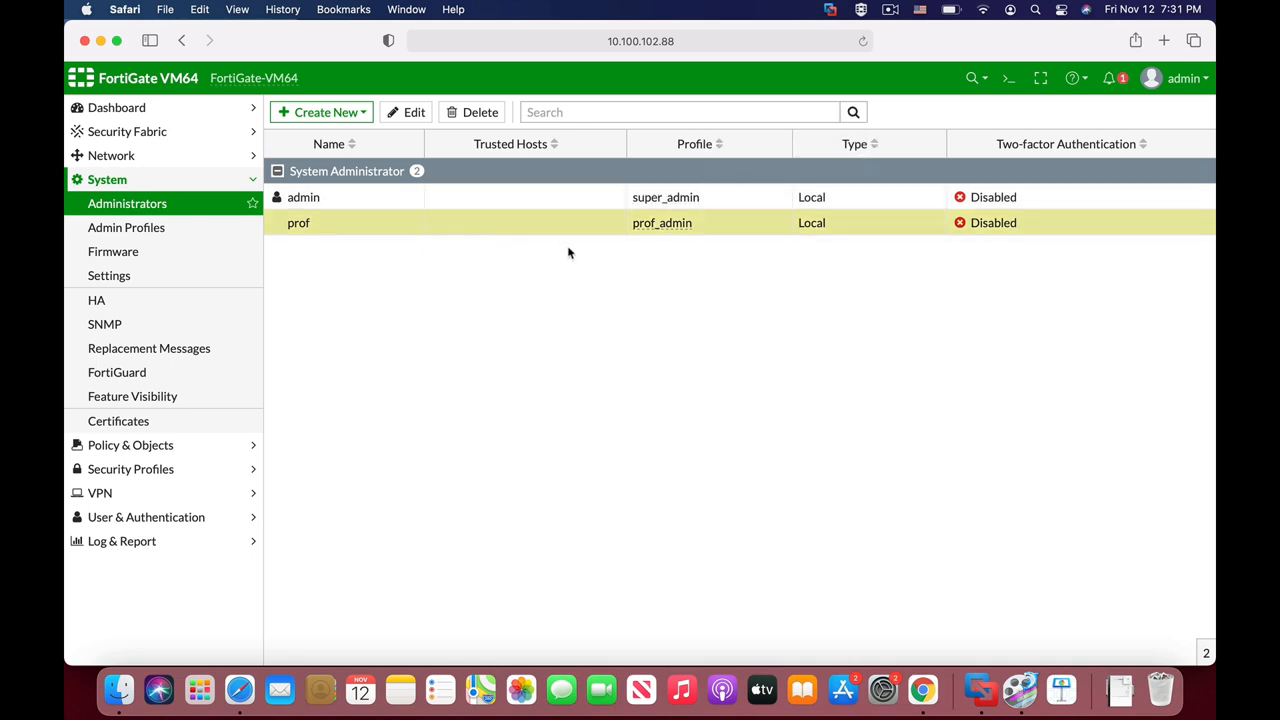
mouse_move(685, 228)
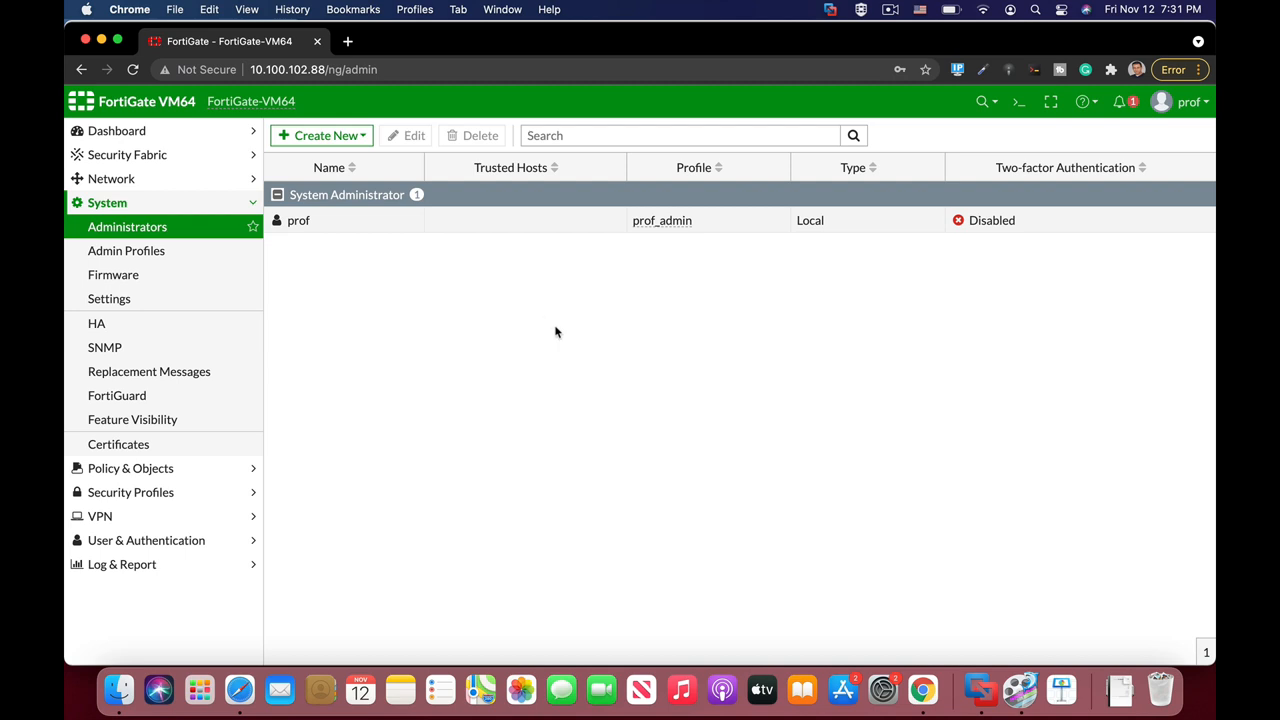
mouse_move(489, 191)
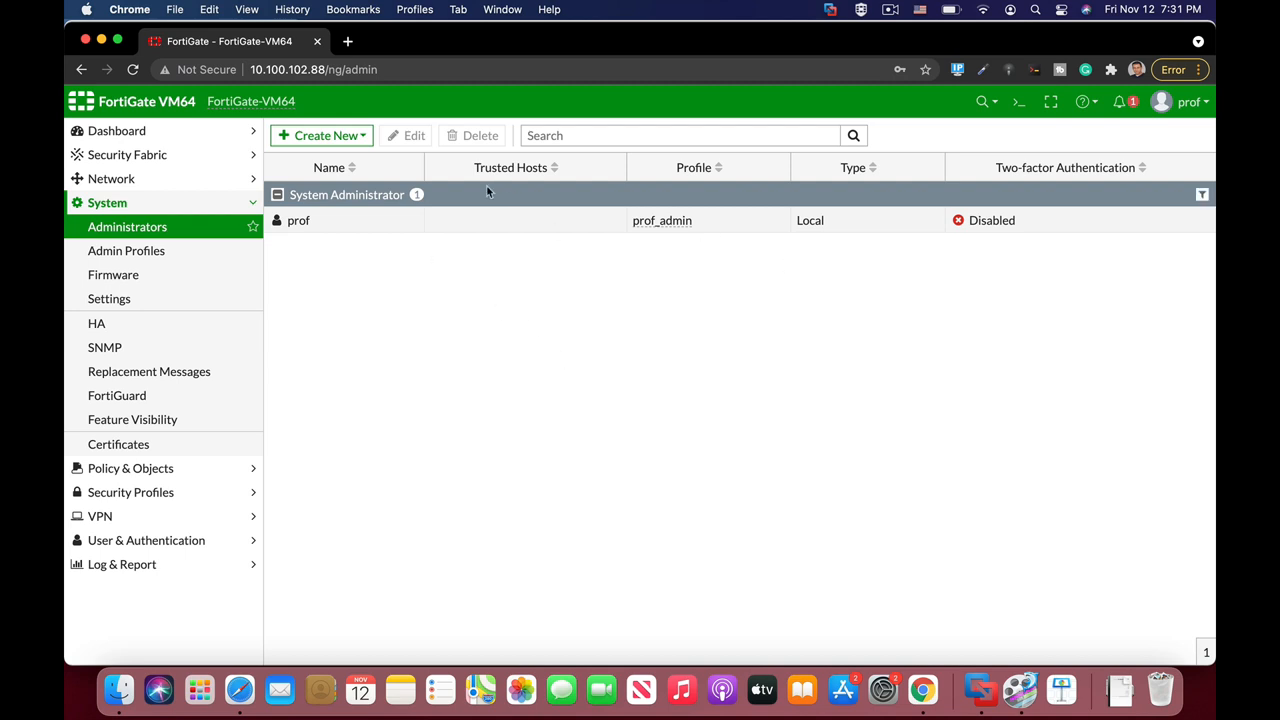
Select the prof account in prof's own session, then return to the admin browser session.
click(298, 220)
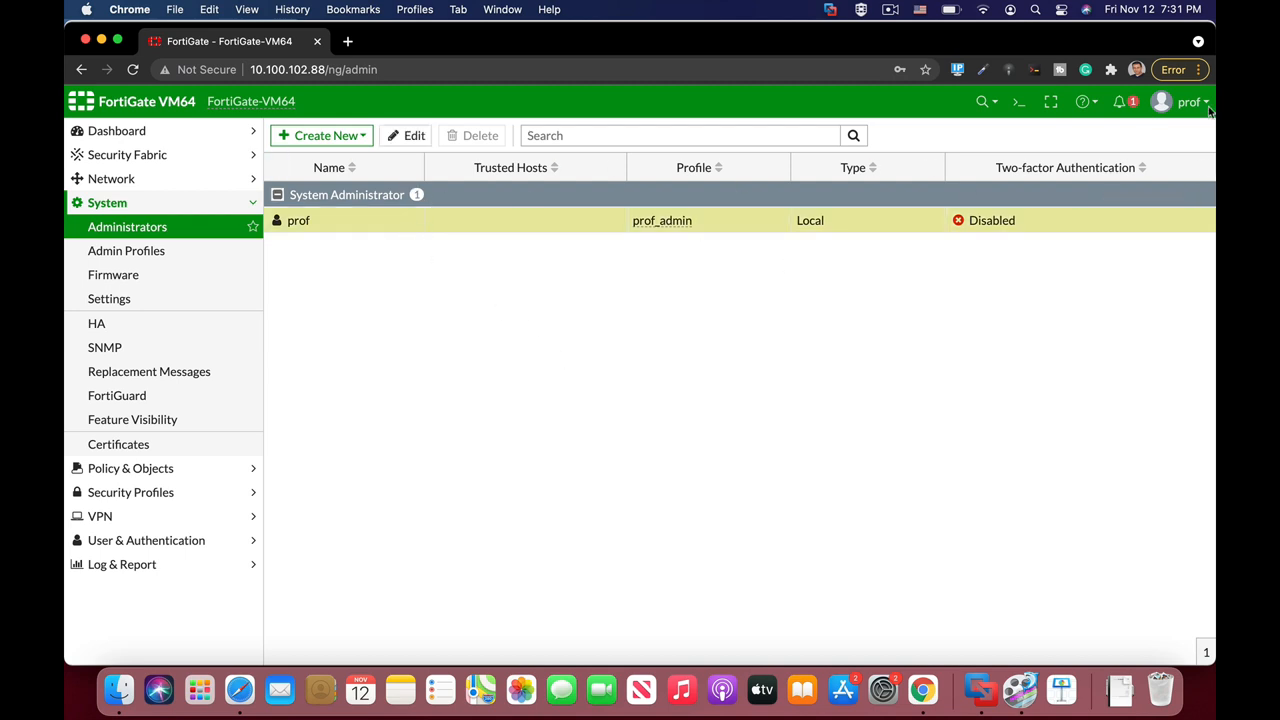
key(cmd+tab)
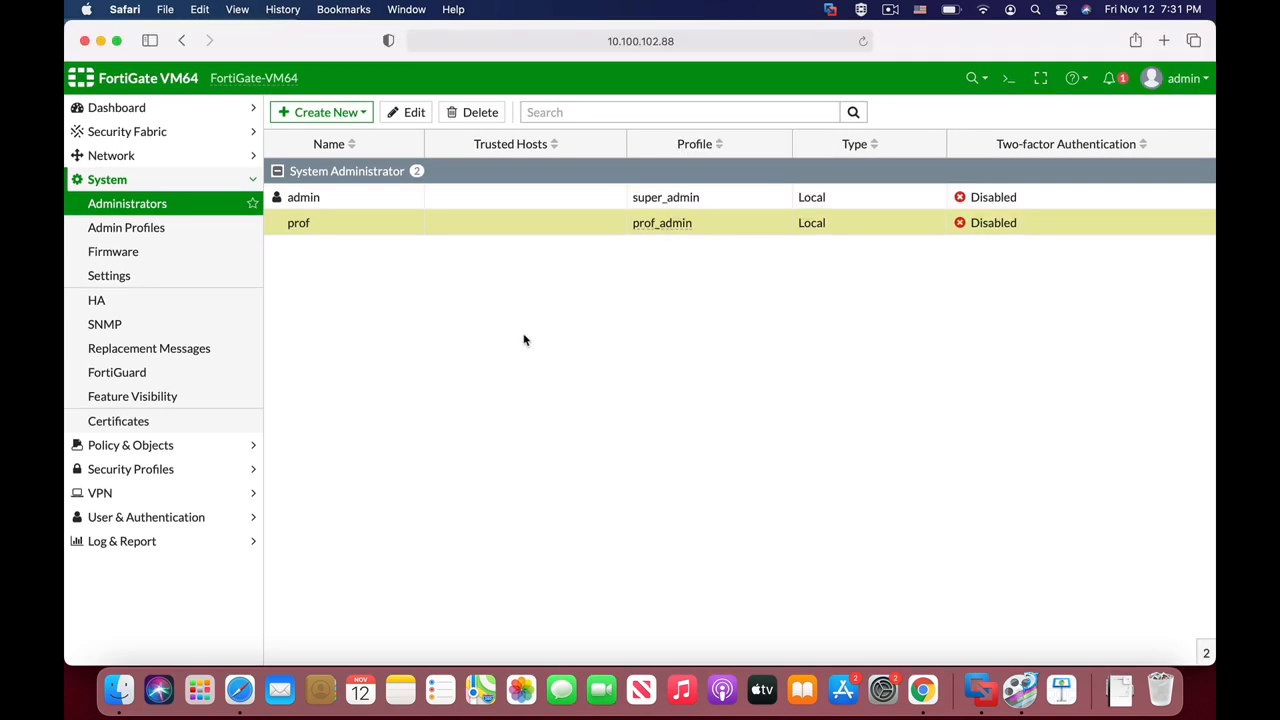
mouse_move(616, 269)
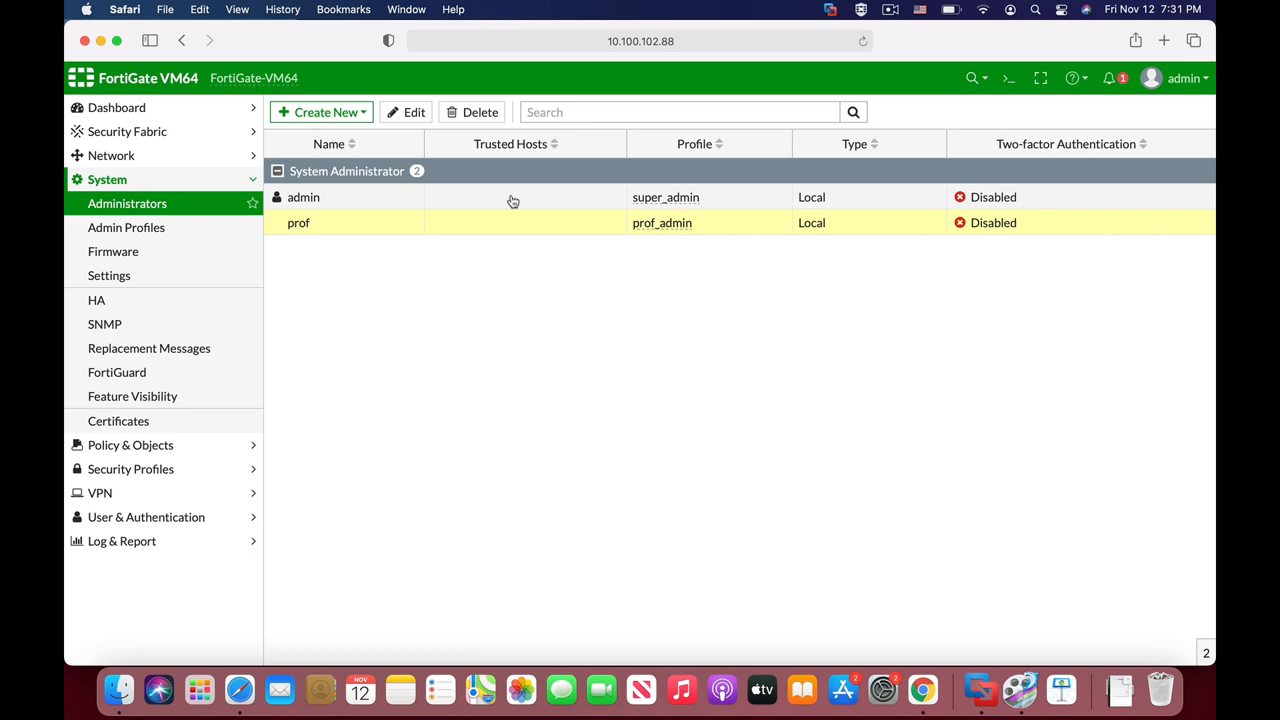
mouse_move(459, 208)
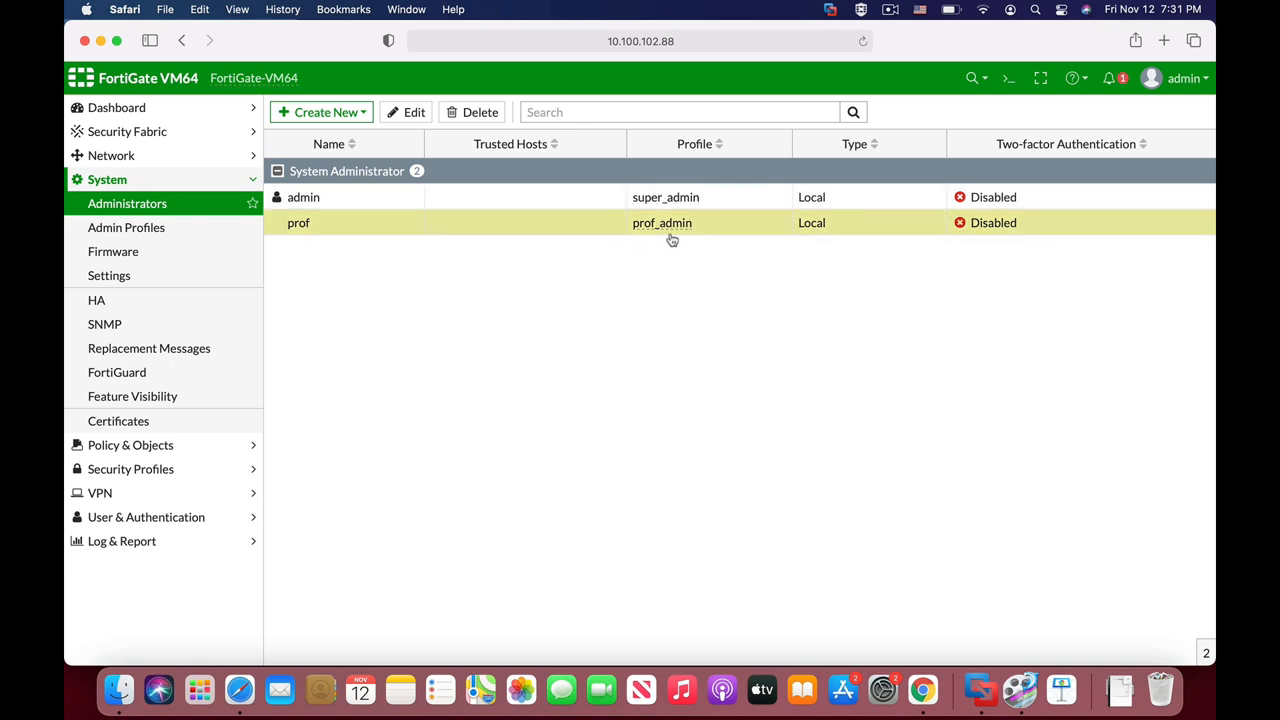
Open the CLI Console from the >_ icon in the top bar.
click(1009, 78)
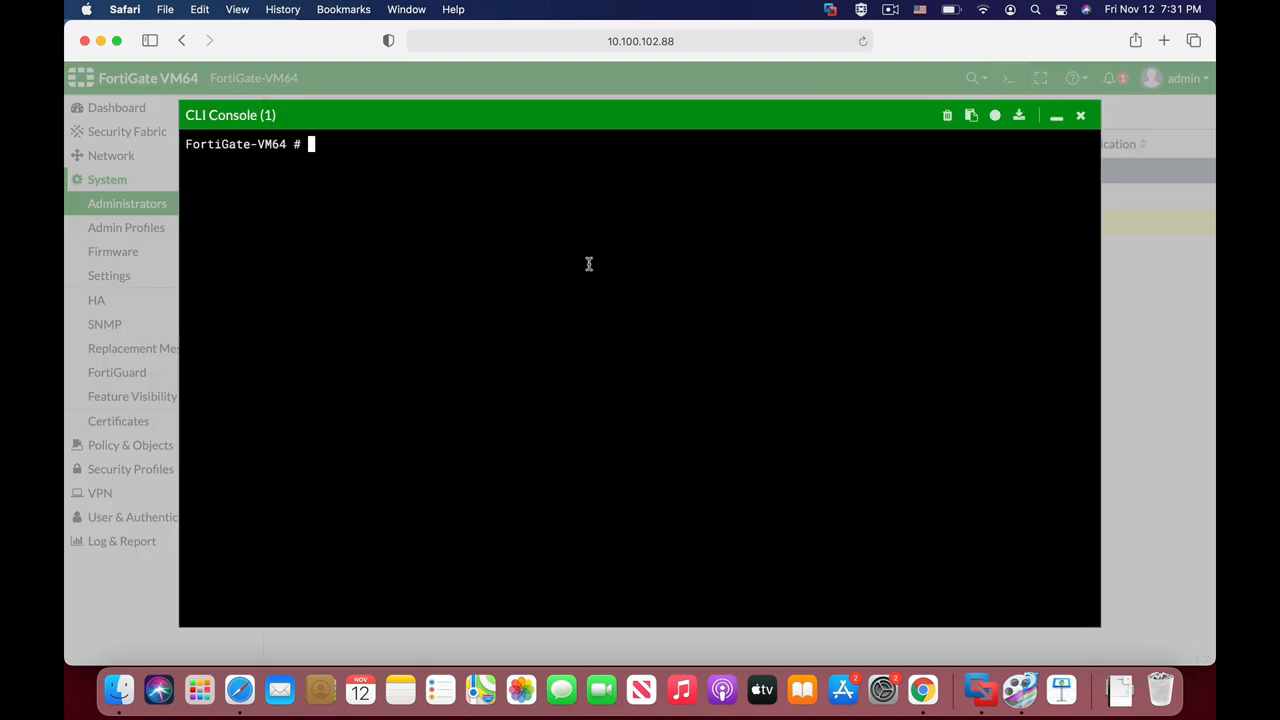
Run 'get system info admin status' to list logged-in admins admin and prof.
text(get)
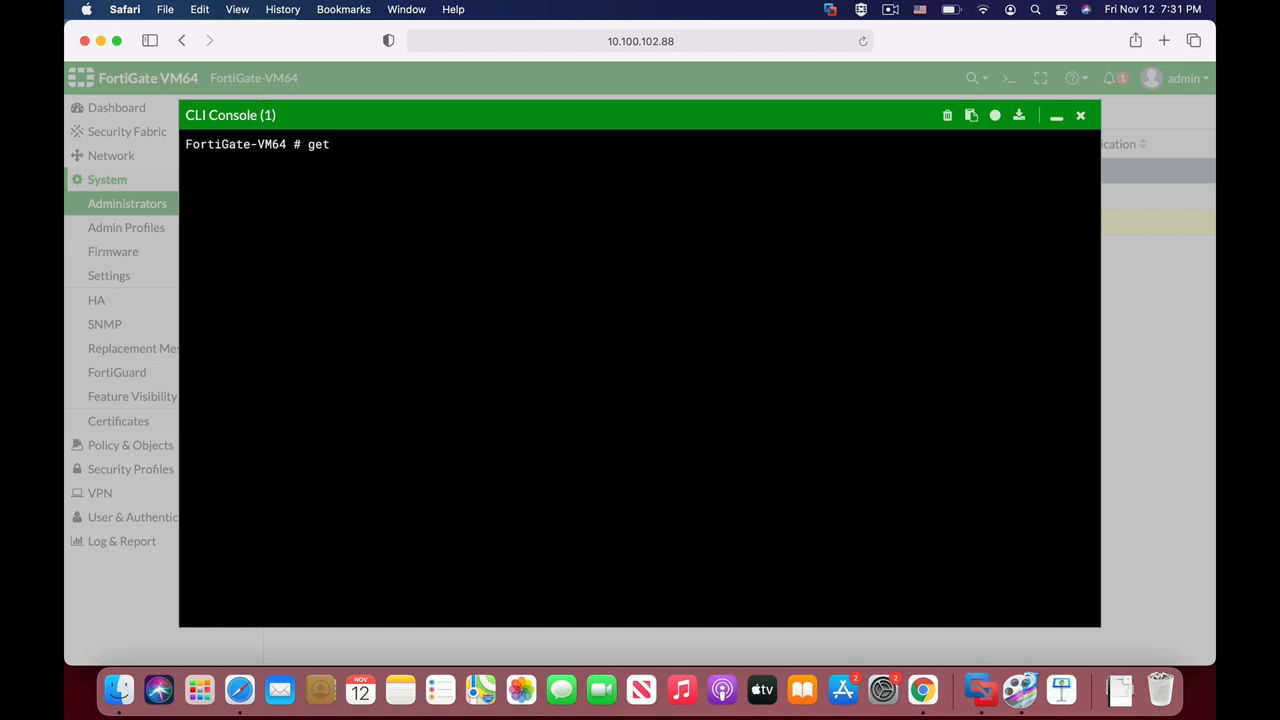
text(system info admin status)
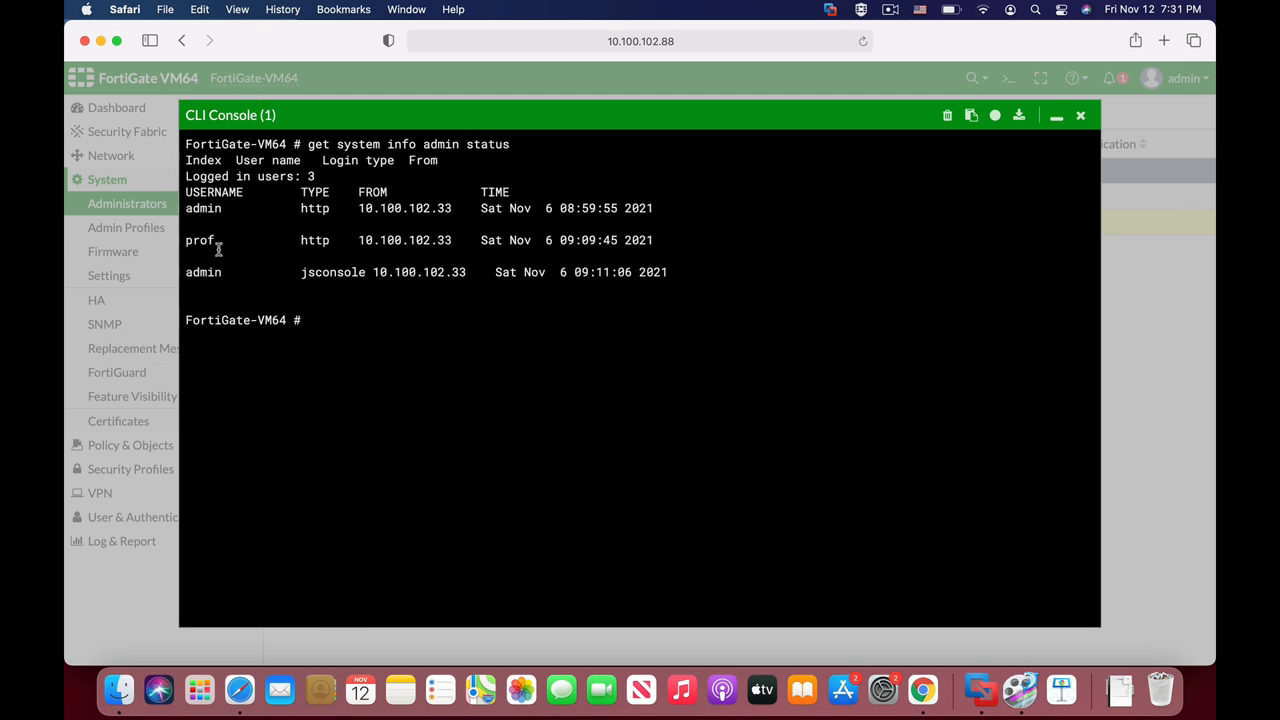
double_click(203, 208)
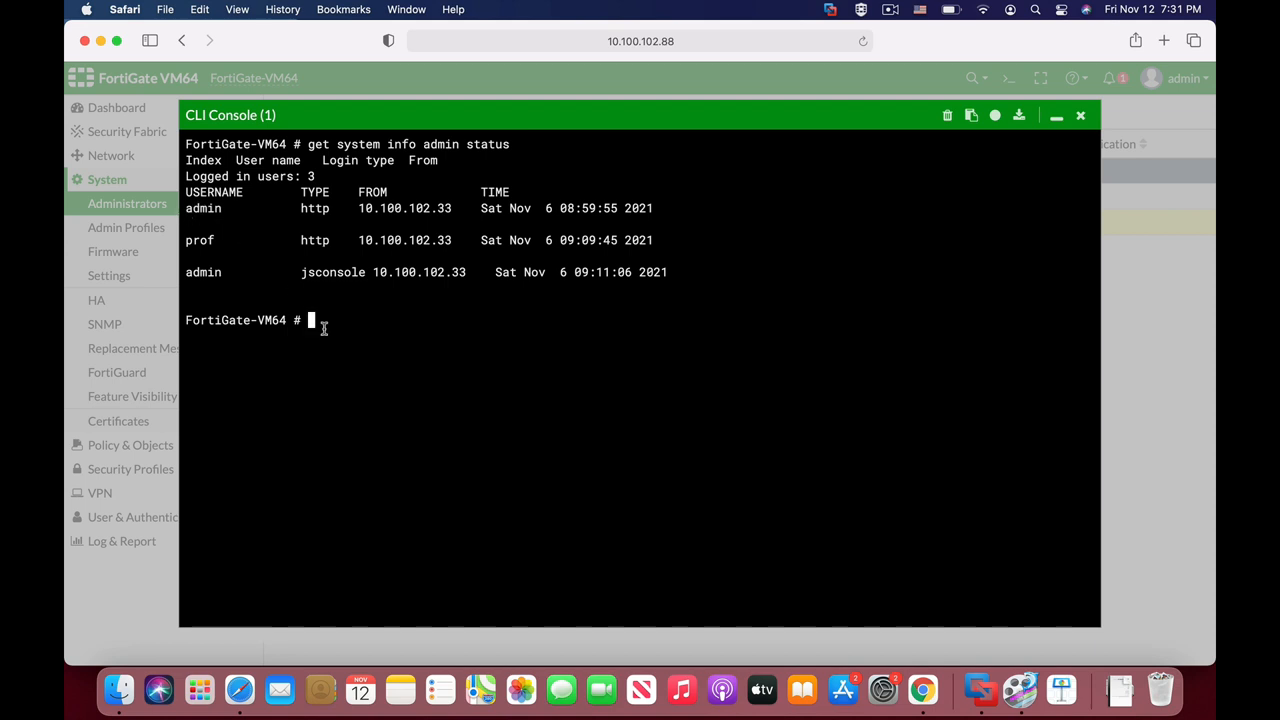
List admin sessions with 'execute disconnect-admin-session' and enter index 1 for prof.
text(execute)
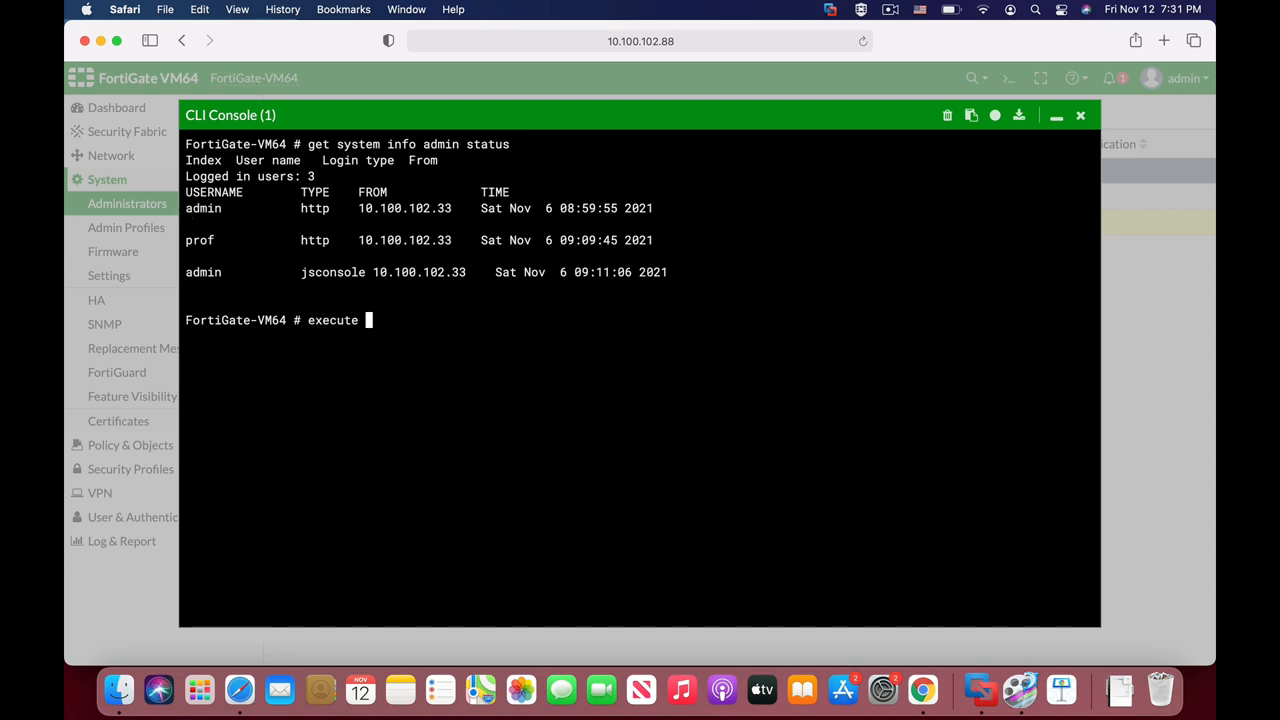
text(disconnect-admin-session)
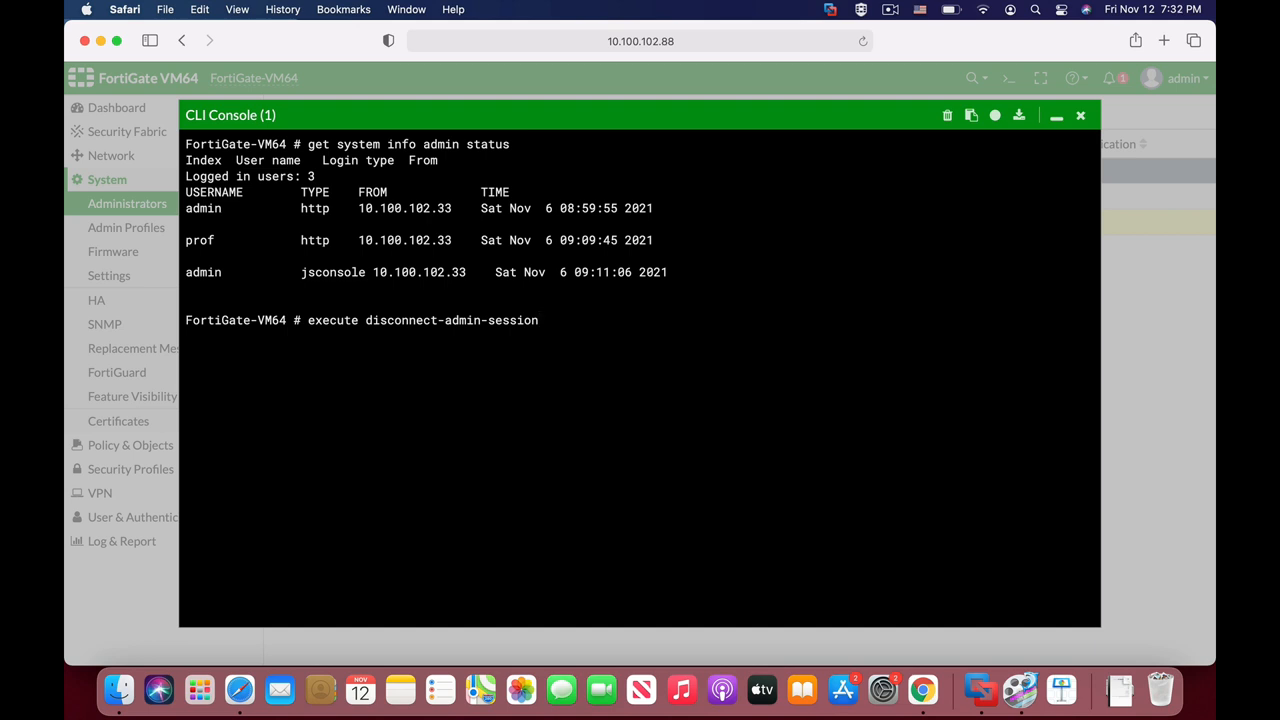
key(enter)
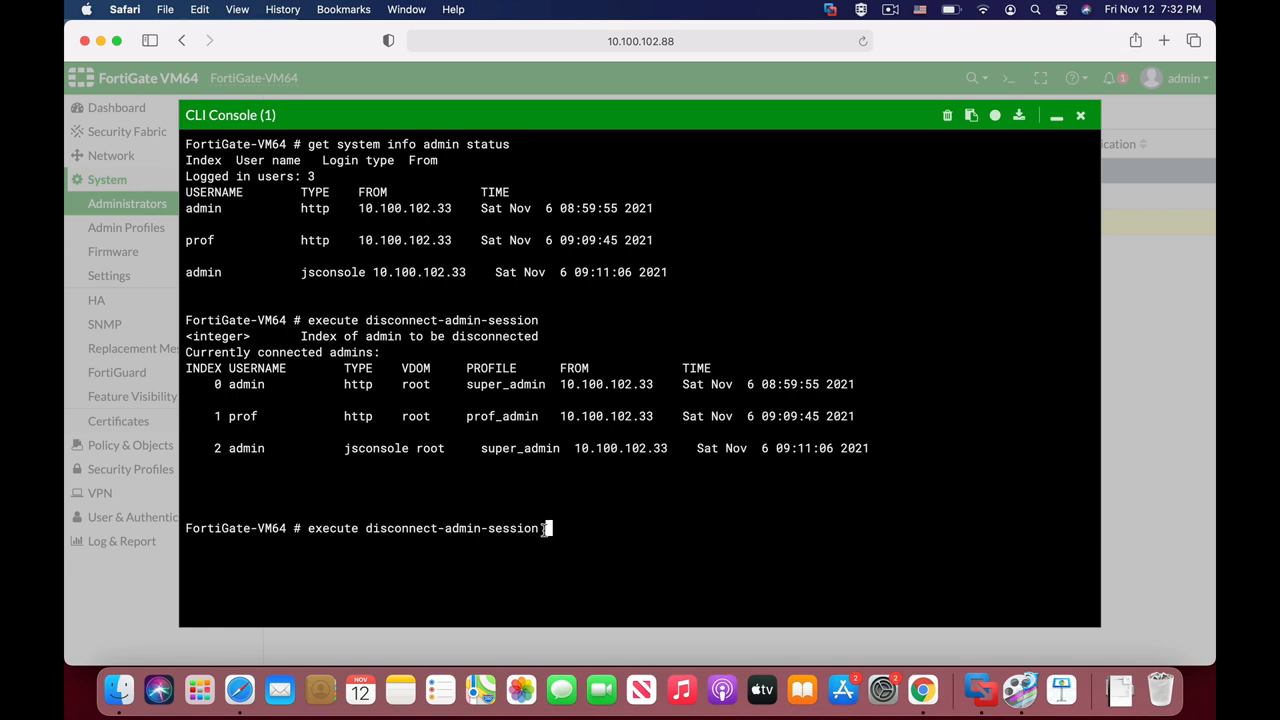
text(1)
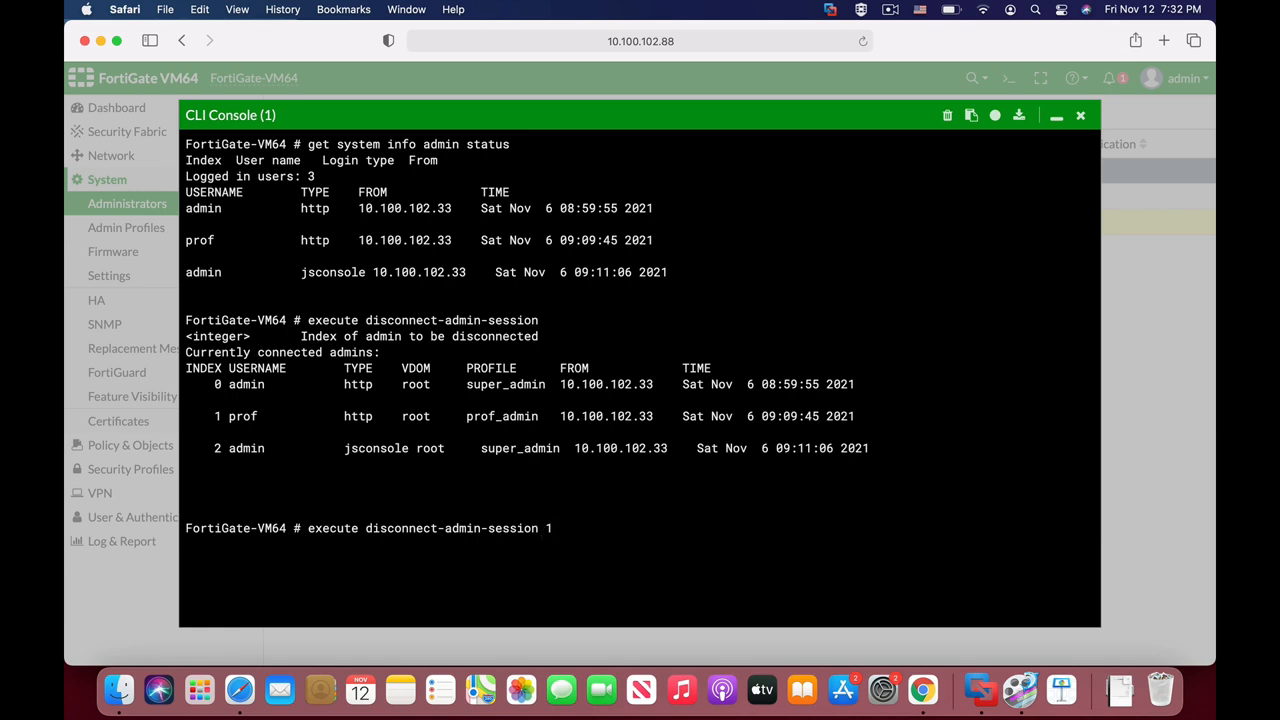